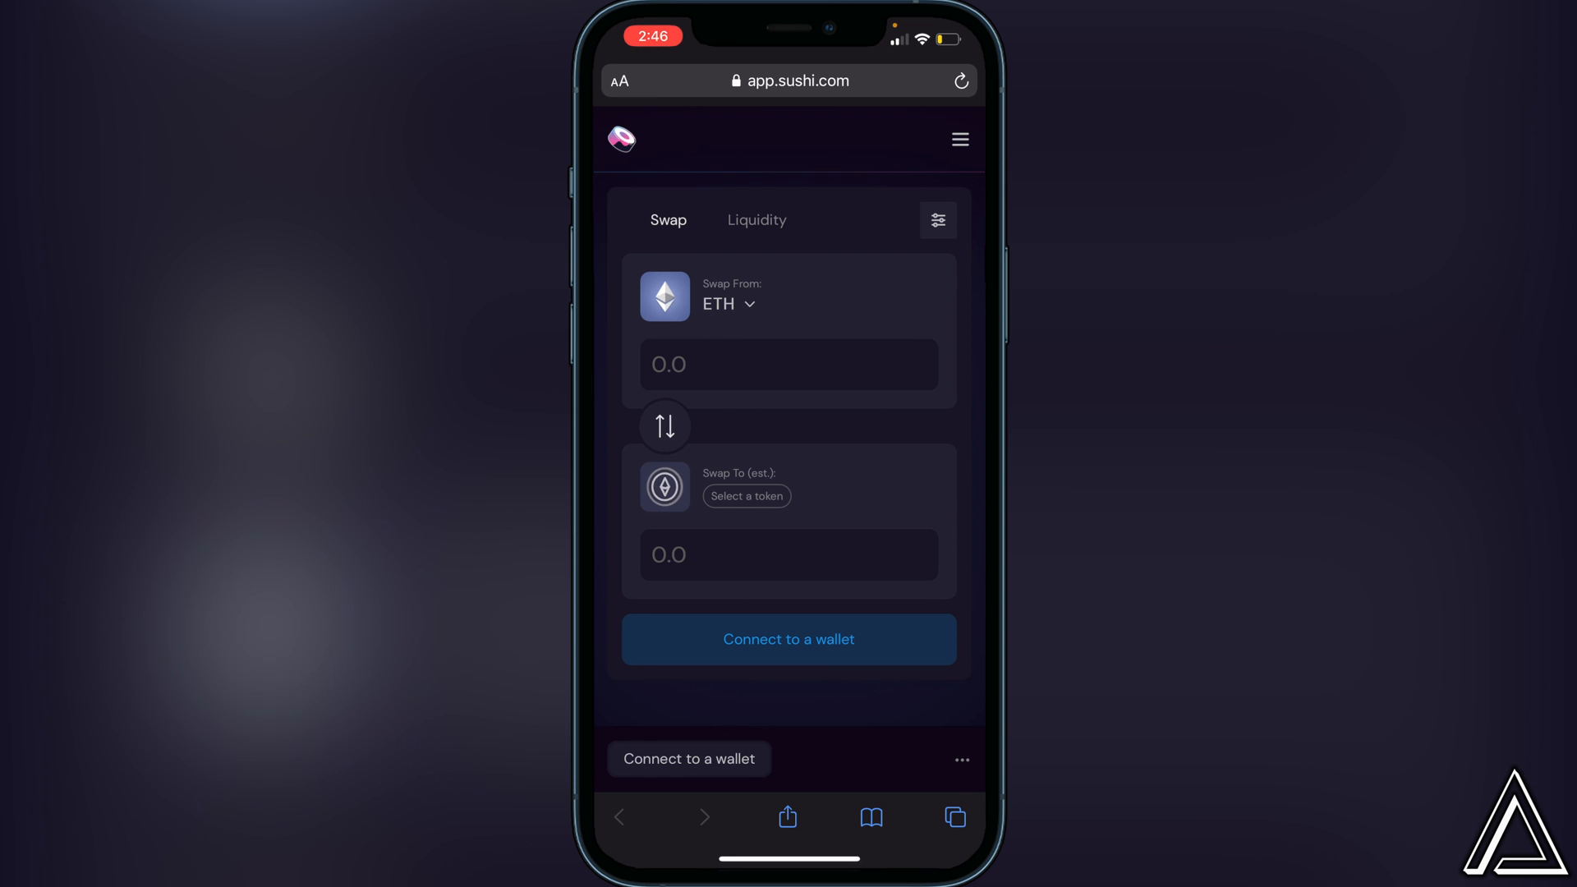
Add the SushiSwap site to the iPhone home screen via Safari's Share sheet
{"action": "left_click", "coordinate": [789, 817]}
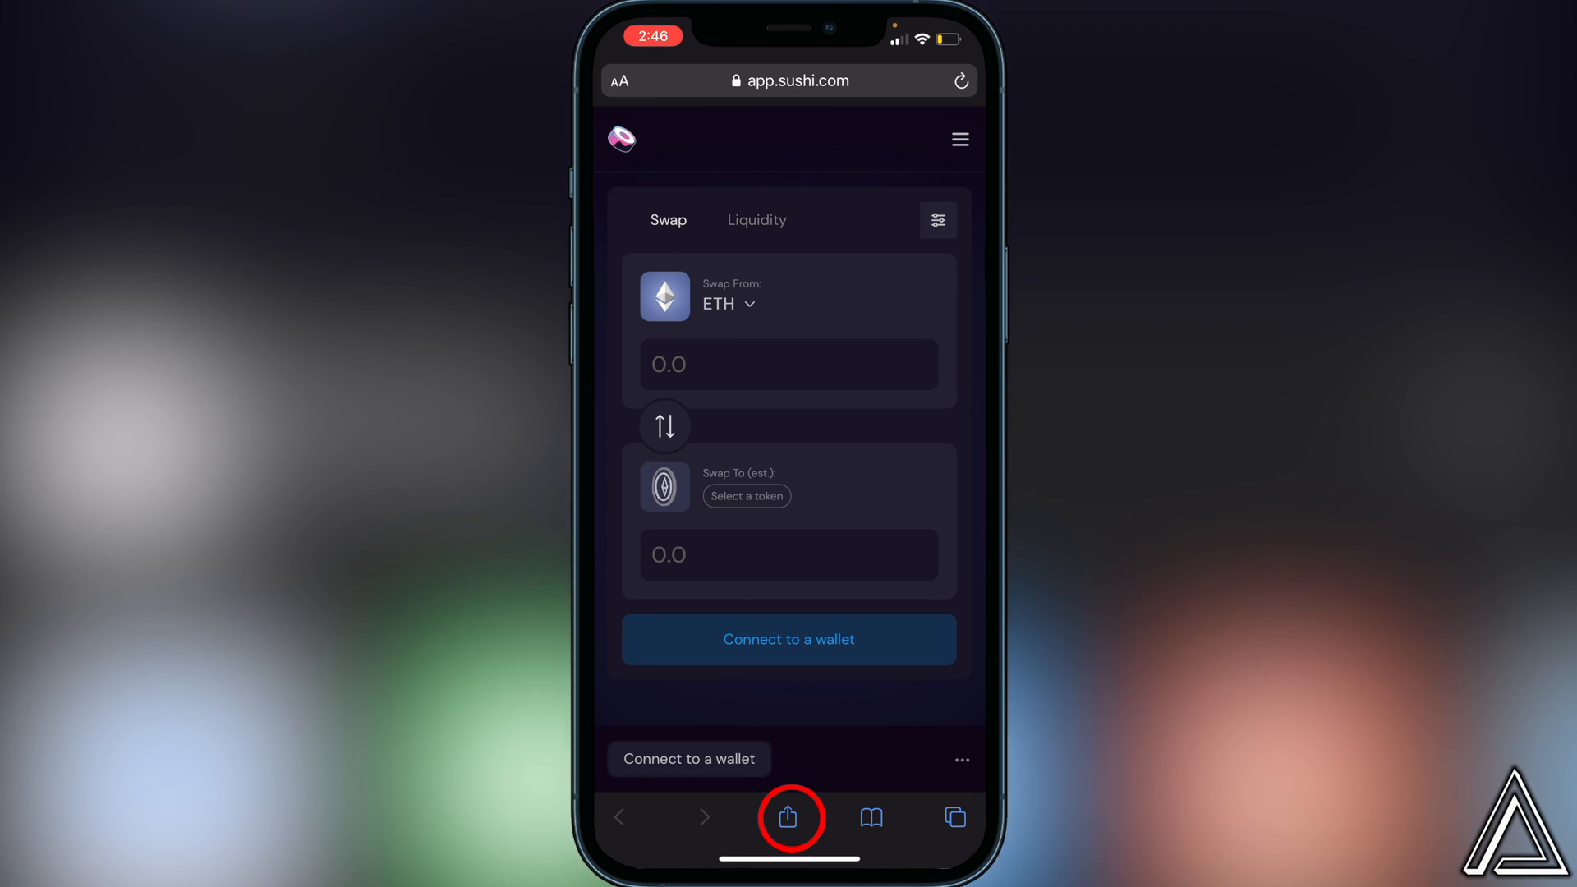
{"action": "left_click", "coordinate": [790, 816]}
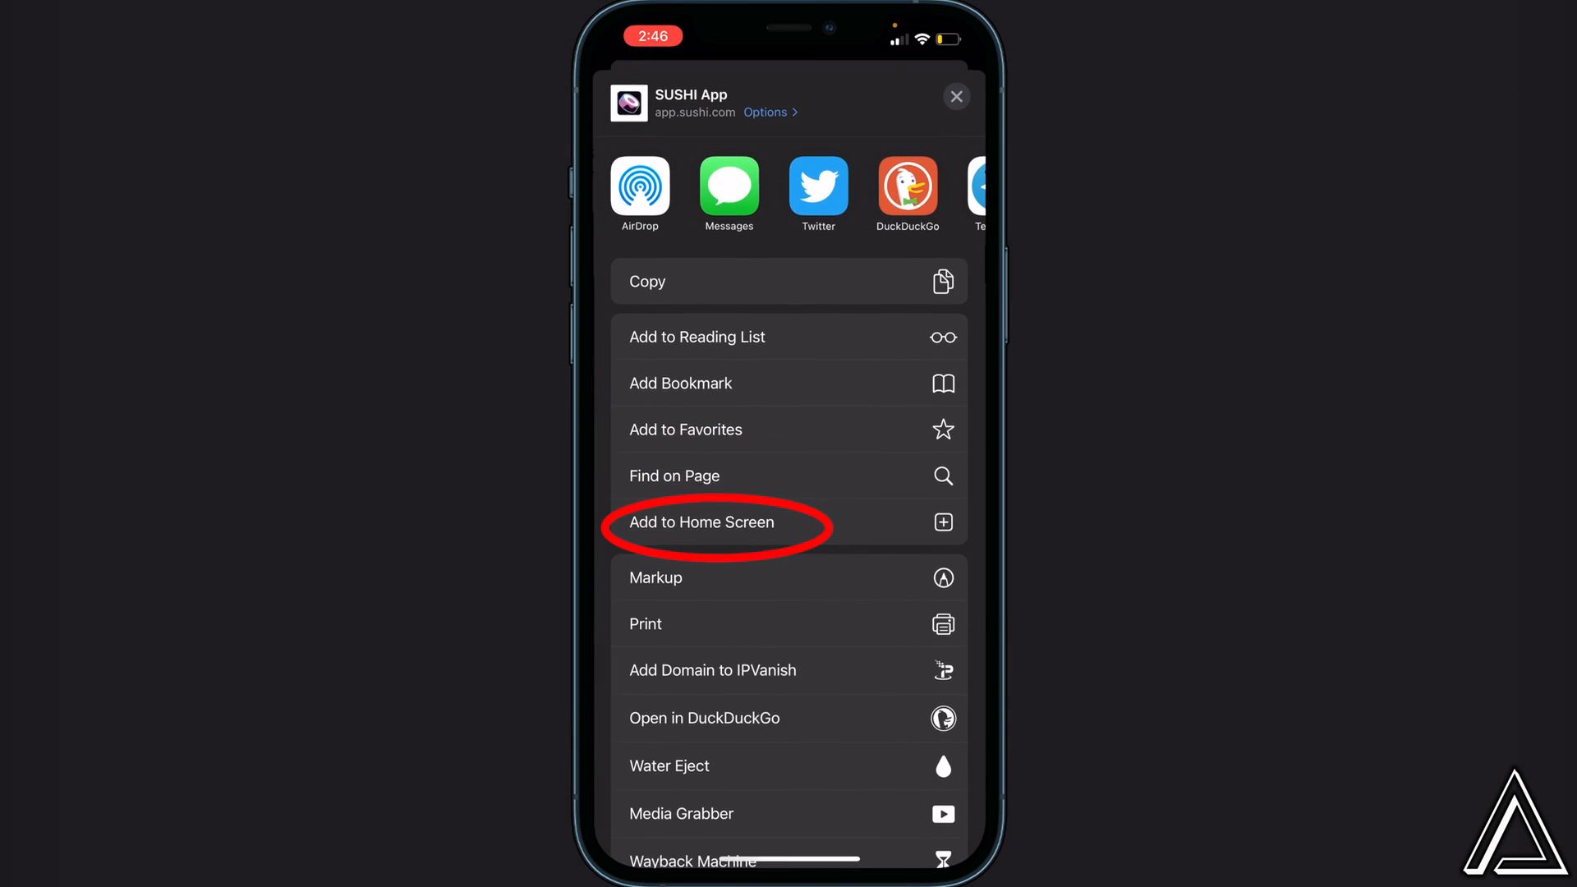
{"action": "left_click", "coordinate": [701, 522]}
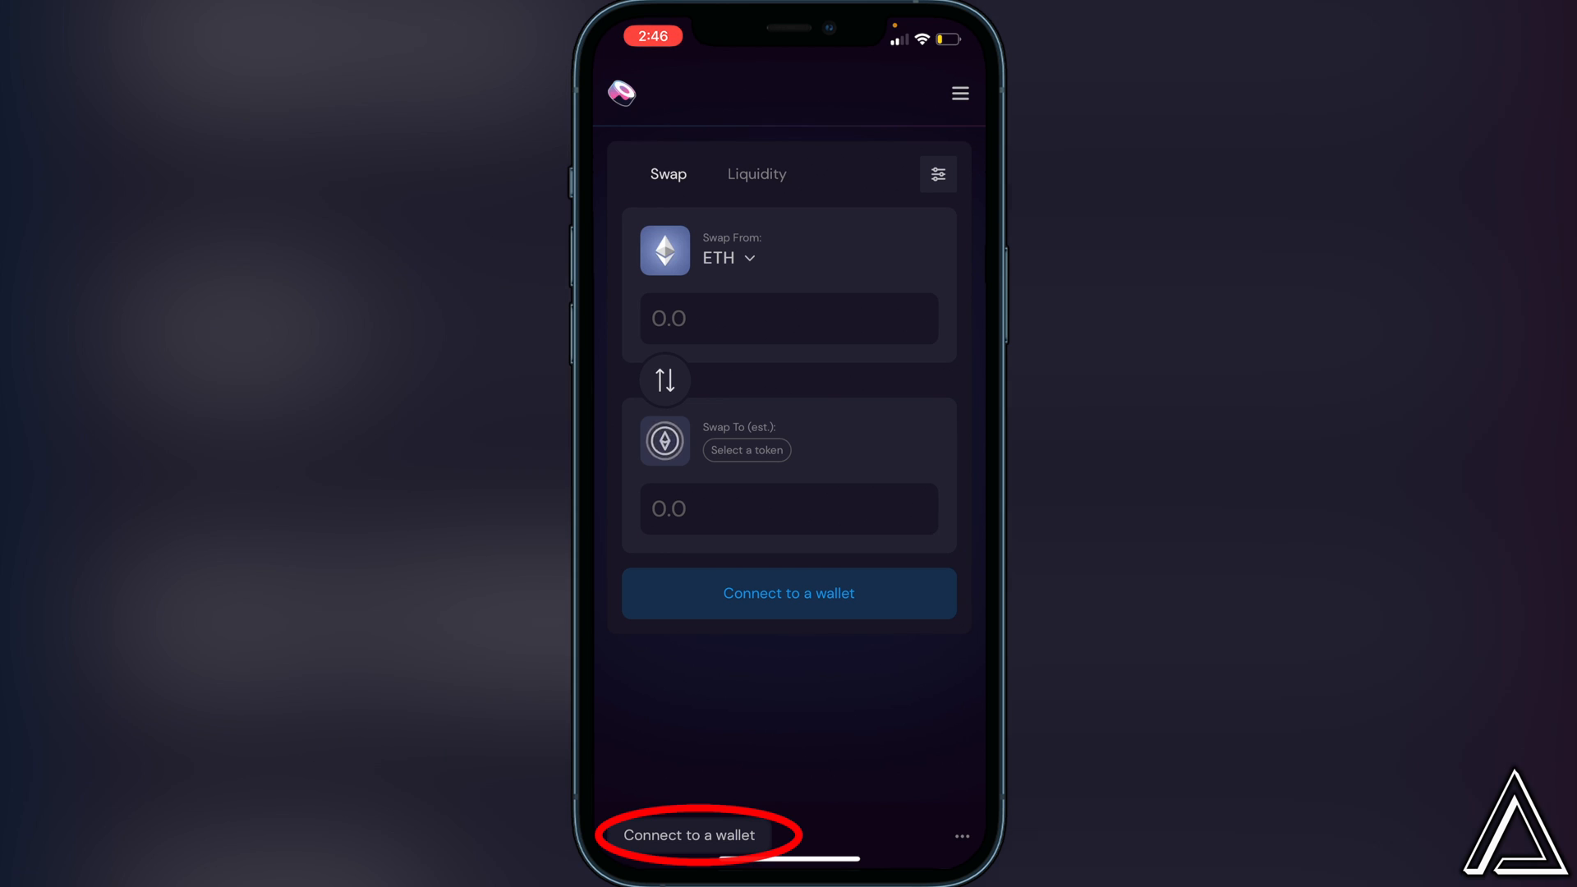
Start wallet connection on SushiSwap and pick WalletConnect as the method
{"action": "left_click", "coordinate": [788, 593]}
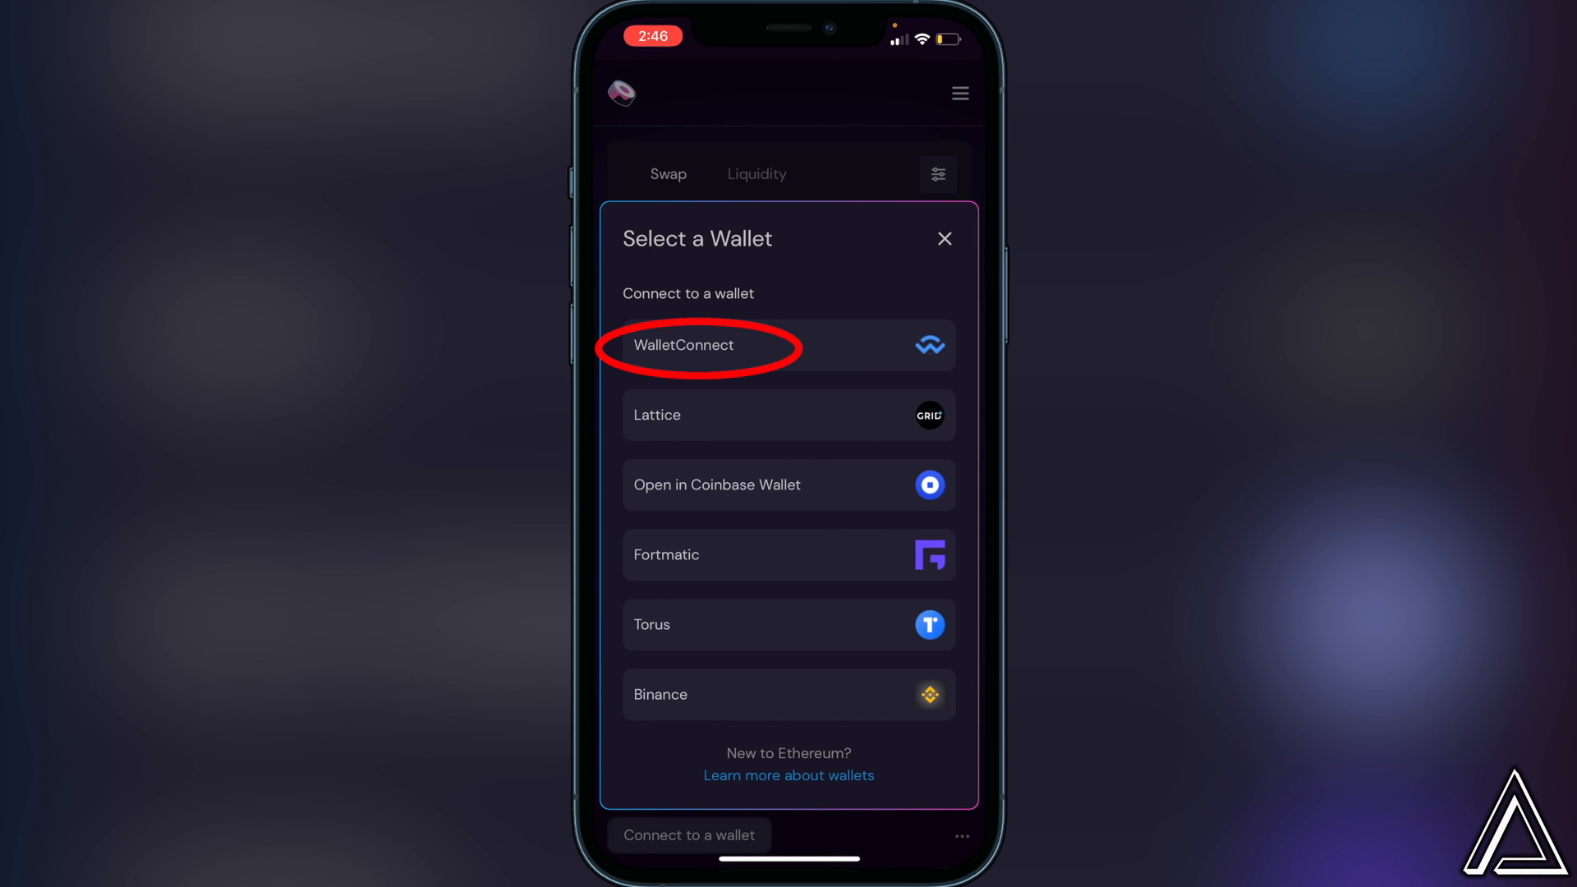
{"action": "left_click", "coordinate": [681, 345]}
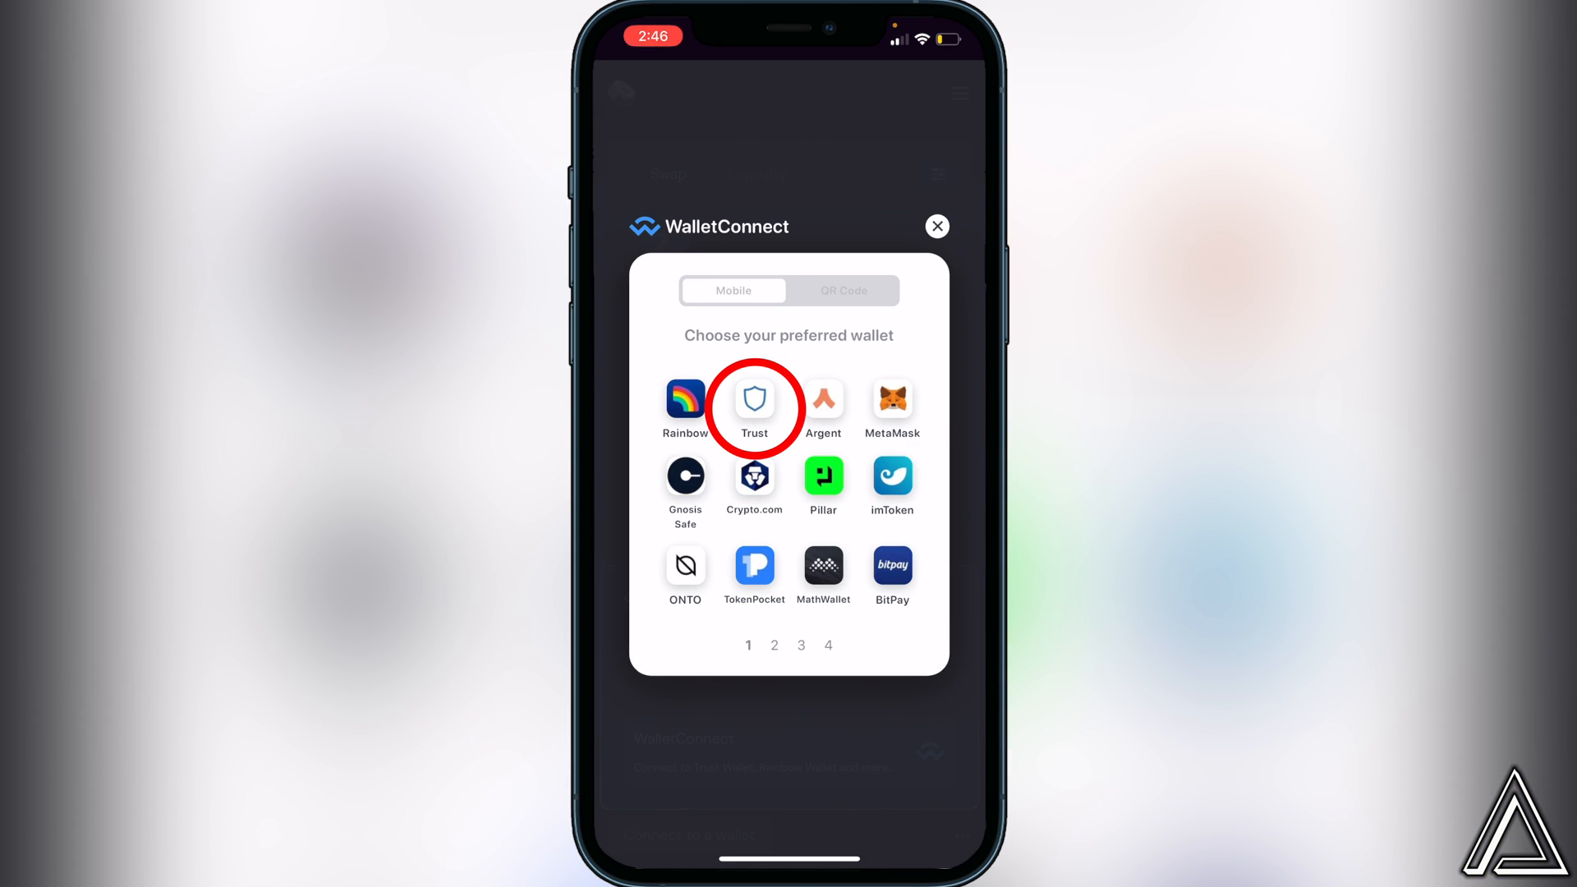
Choose Trust Wallet from the WalletConnect list to send the connection request
{"action": "left_click", "coordinate": [754, 401]}
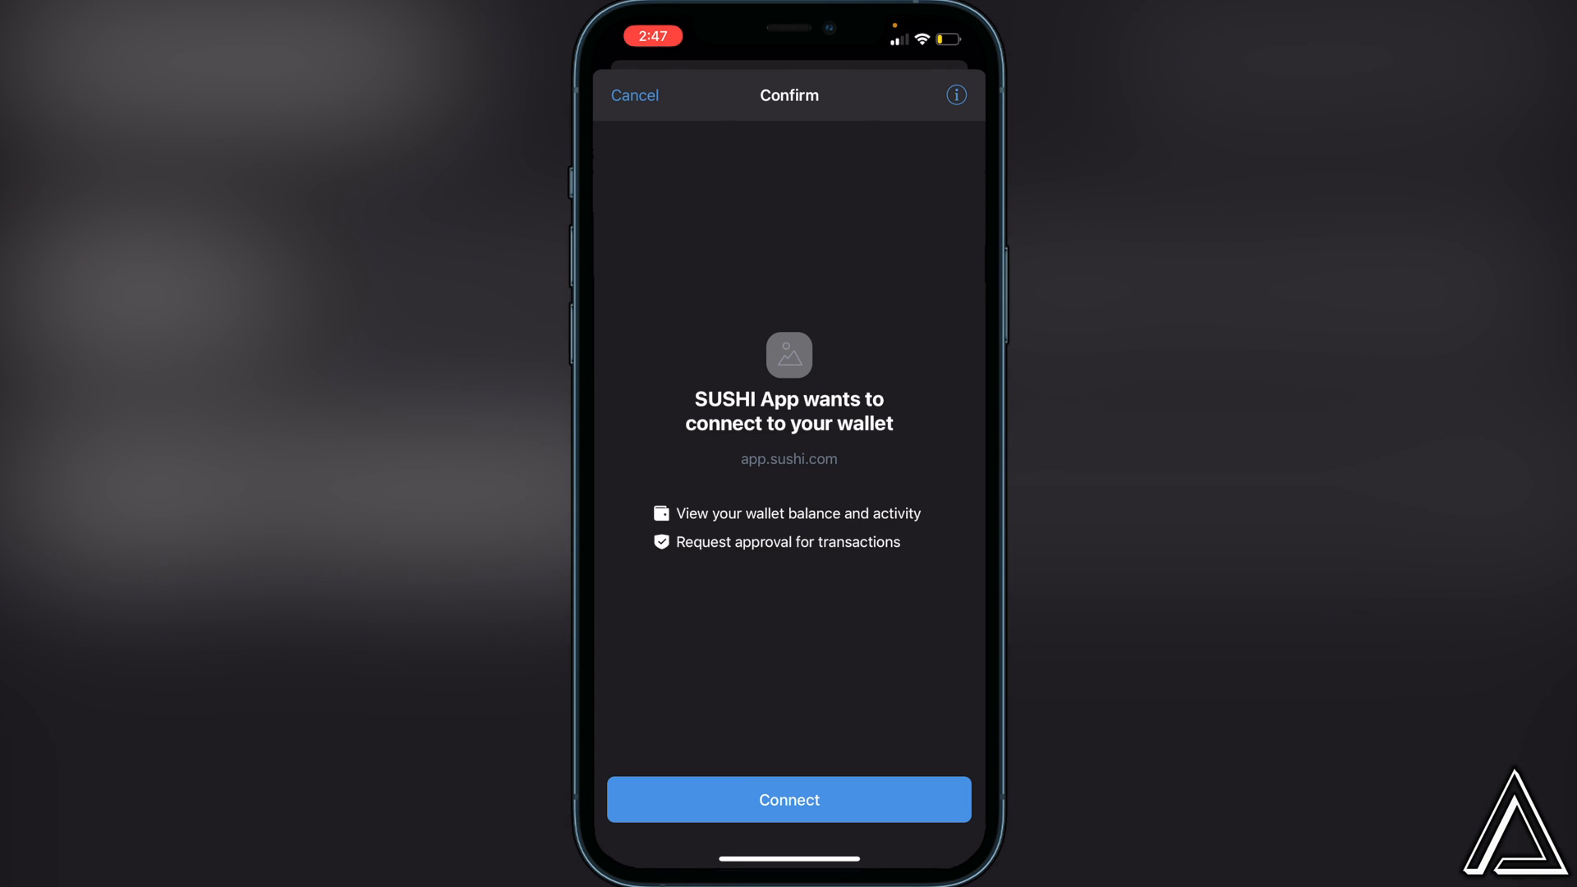
Approve the SUSHI App connection in Trust Wallet and return to SushiSwap showing the wallet
{"action": "left_click", "coordinate": [789, 800]}
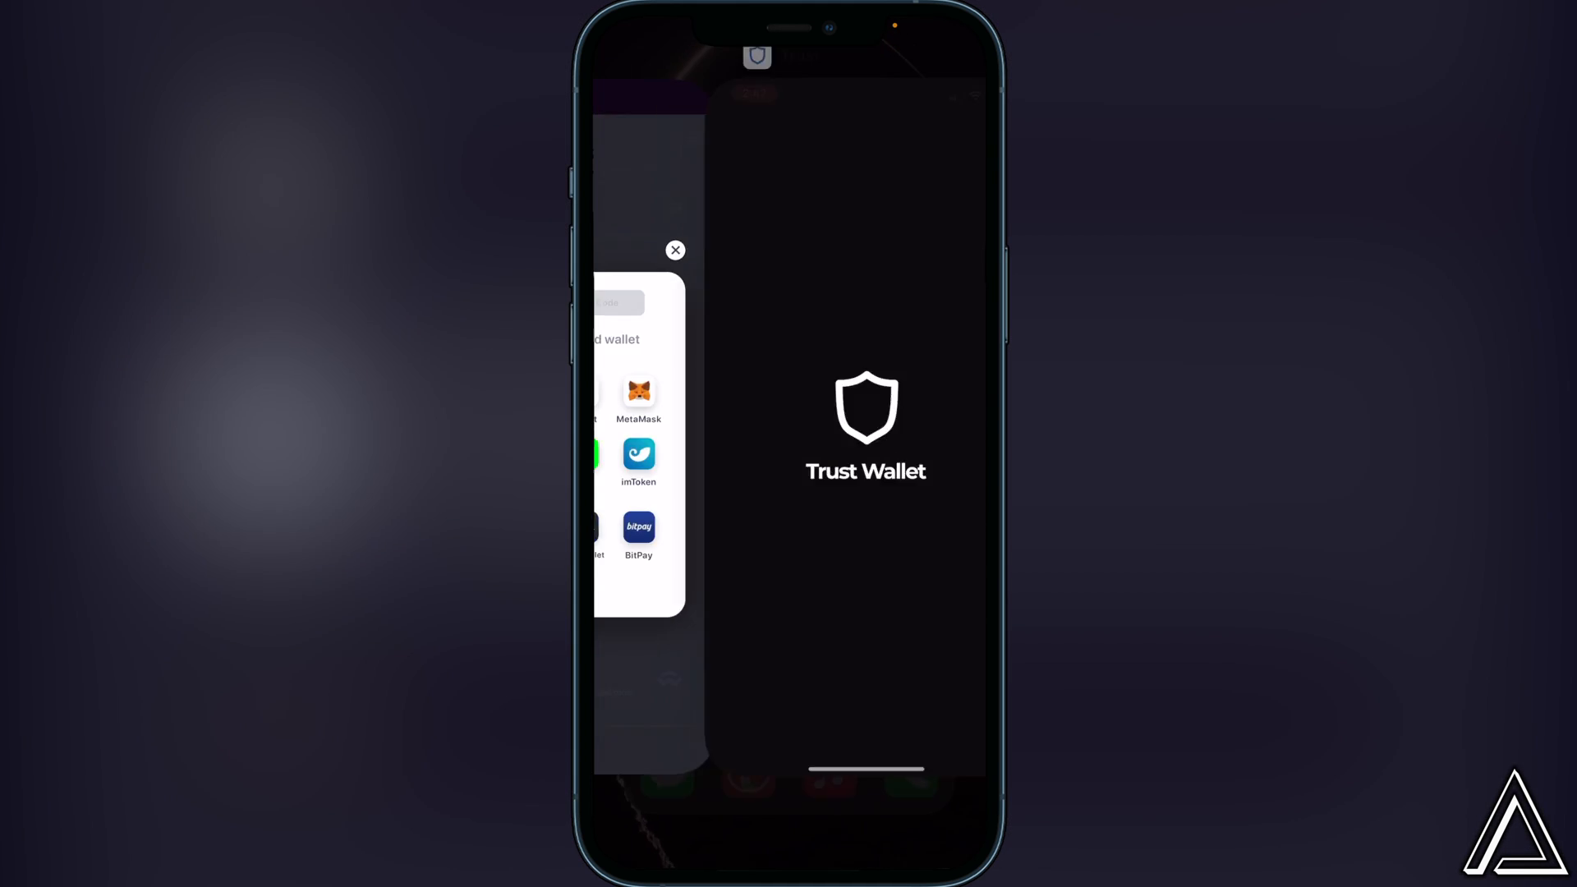
{"action": "left_click", "coordinate": [675, 250]}
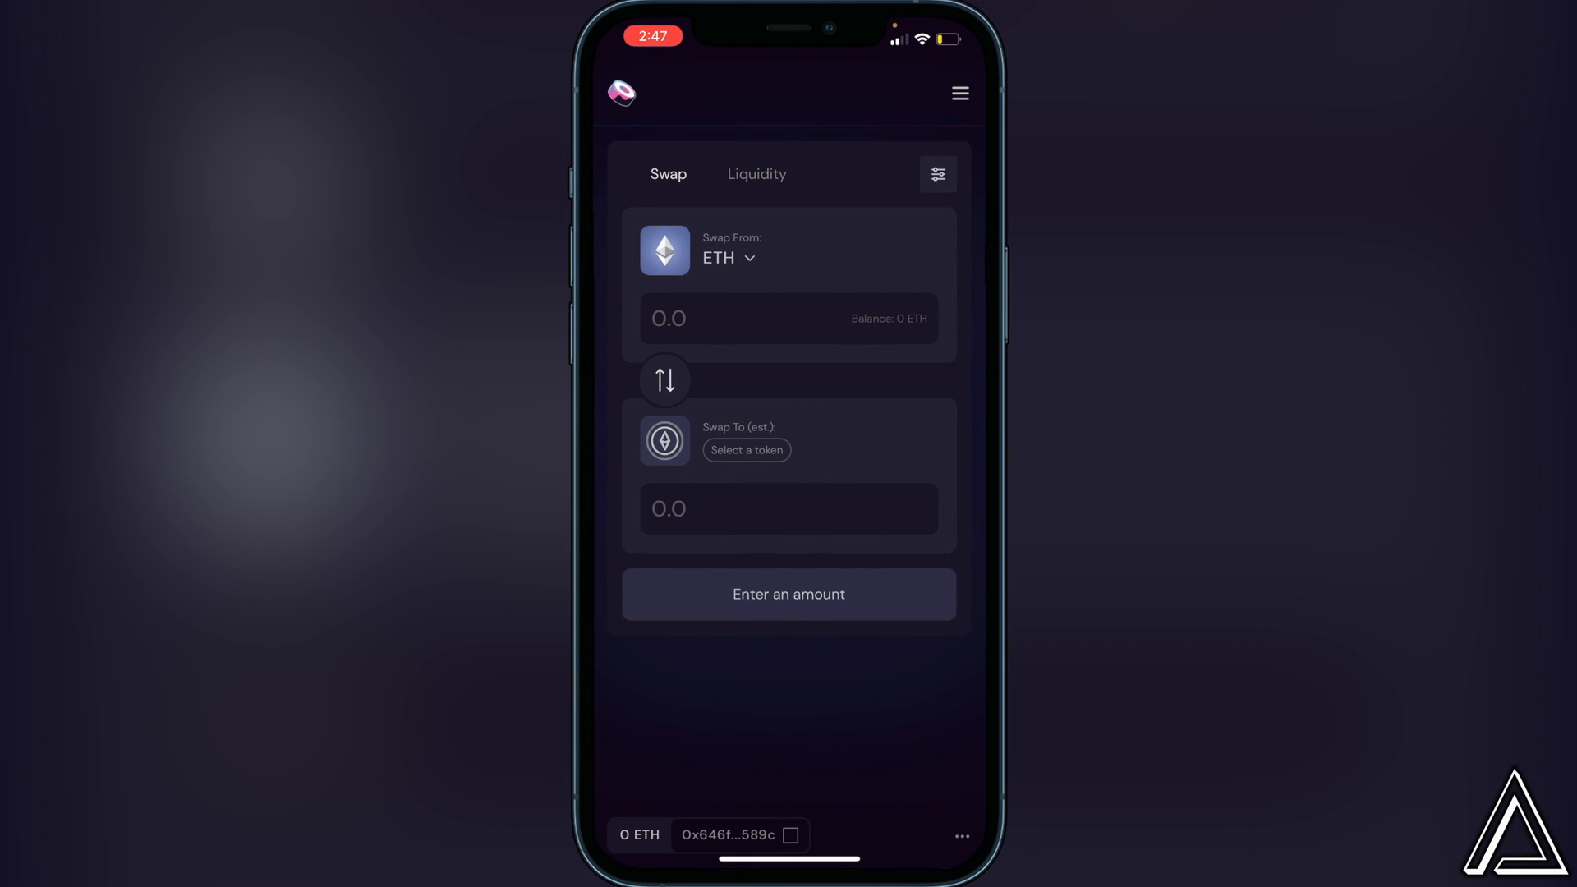